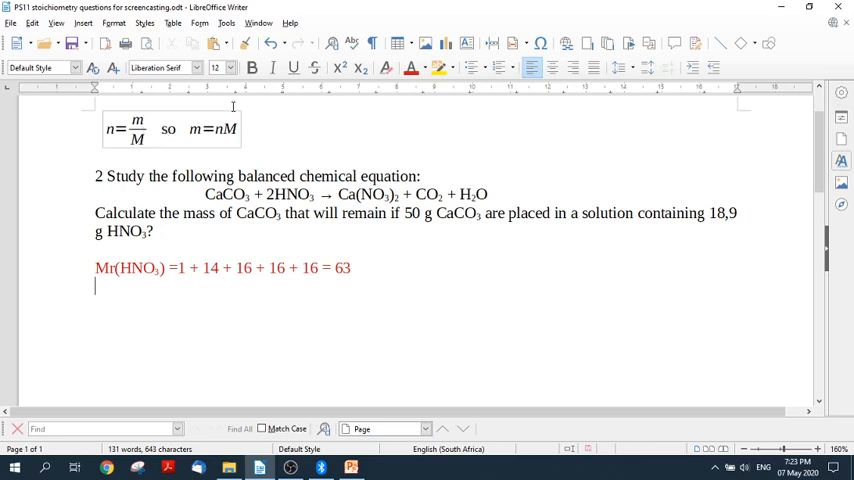
mouse_move(348, 256)
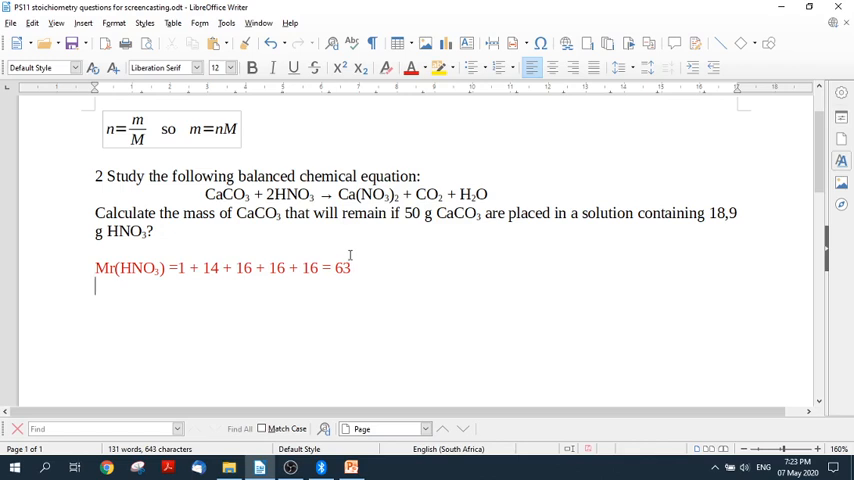
mouse_move(220, 252)
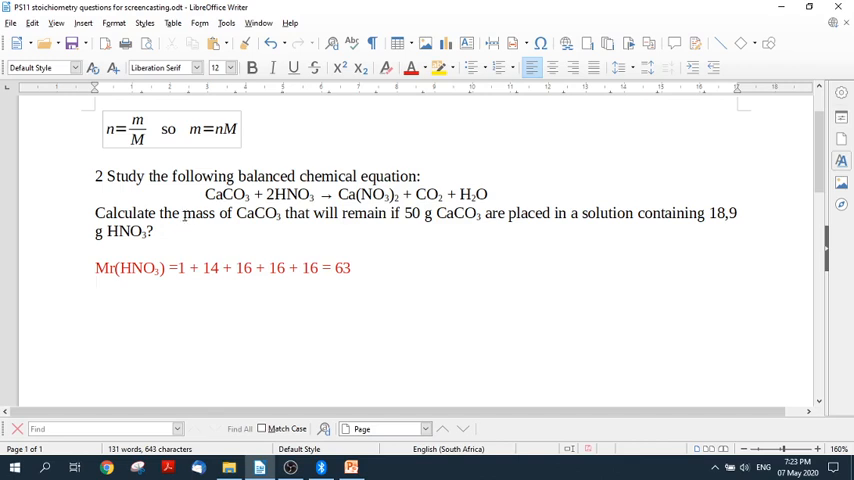
Step: Select the phrase in question 2 asking what mass of CaCO3 will remain
left_click_drag(184, 212, 386, 212)
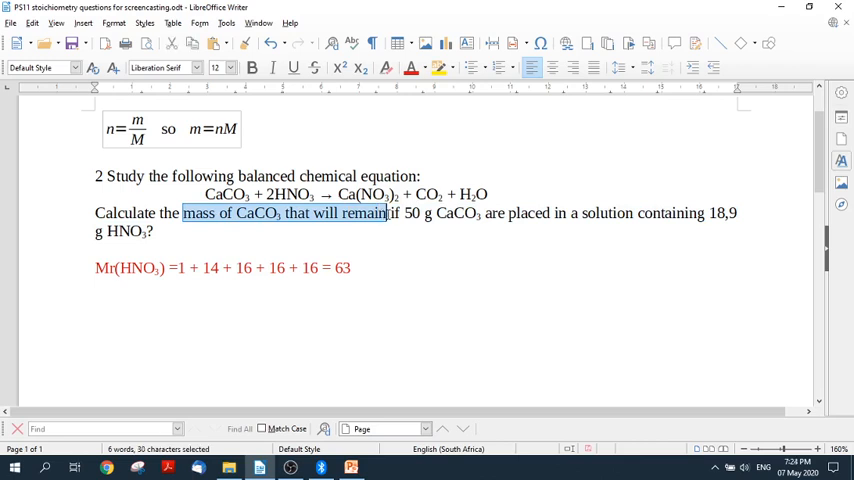
mouse_move(384, 248)
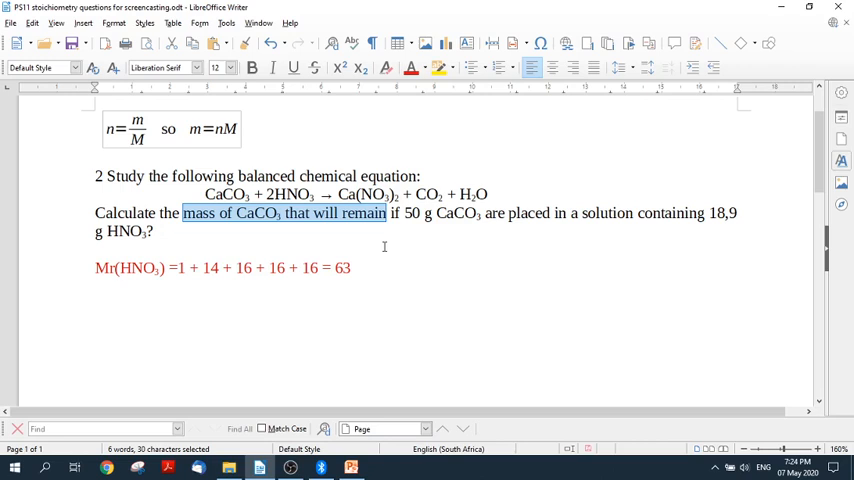
mouse_move(350, 236)
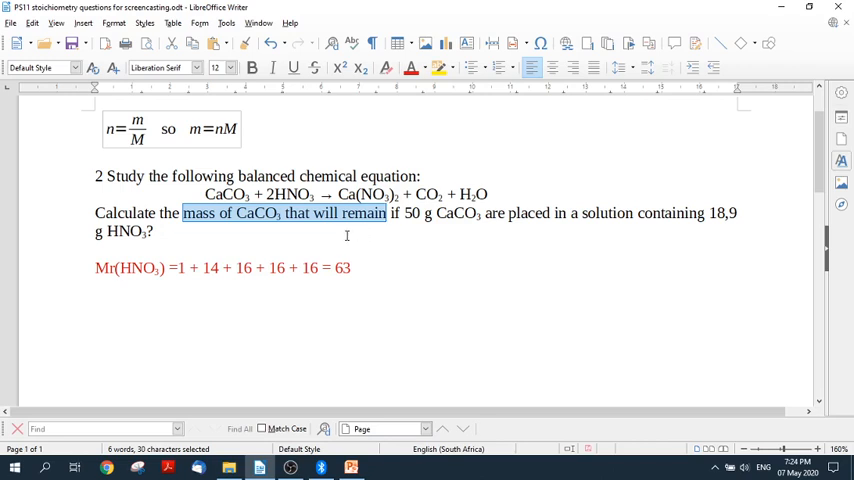
mouse_move(272, 240)
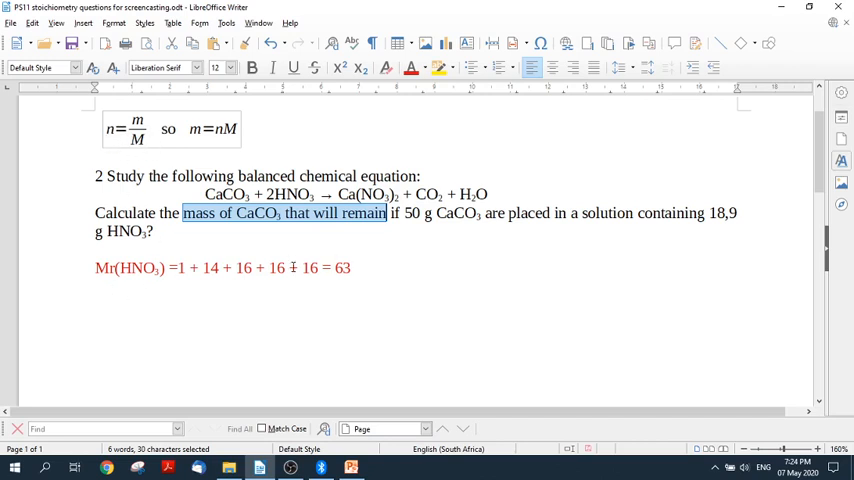
Step: Write the mole working n(HNO3) = 18.9 ÷ 63 then = 0.3 mole on the next line
type("n")
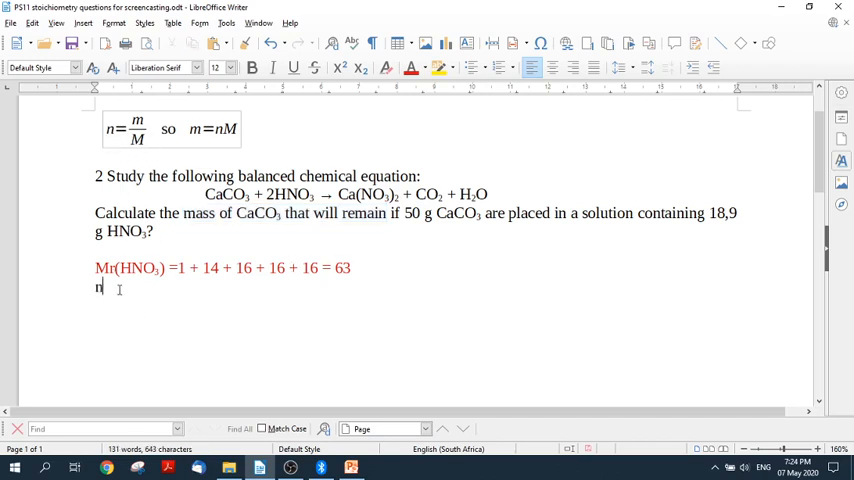
type("(HNO3")
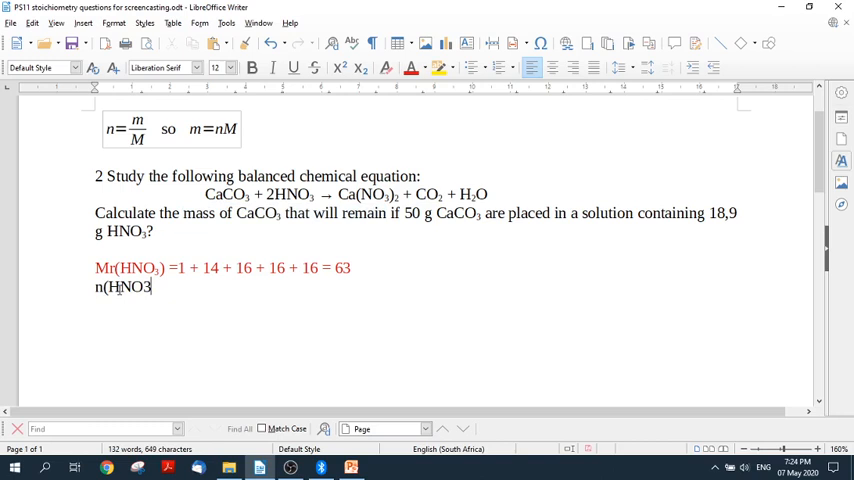
type(") =")
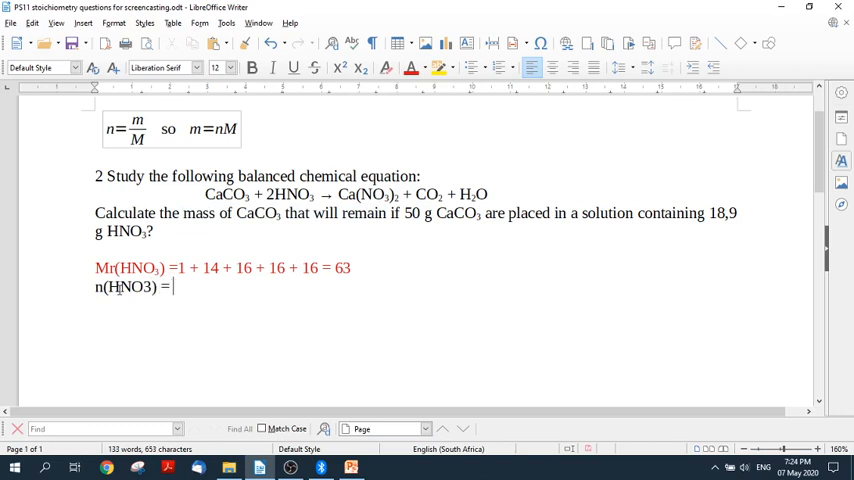
type("18.9")
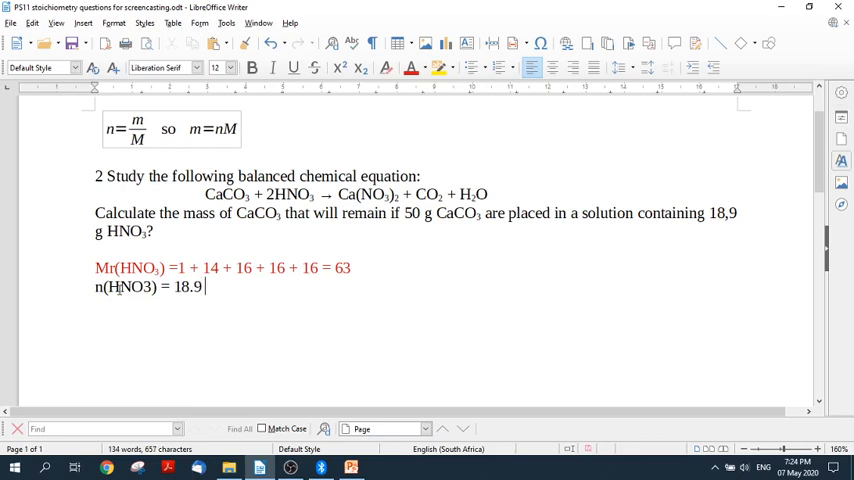
type("÷")
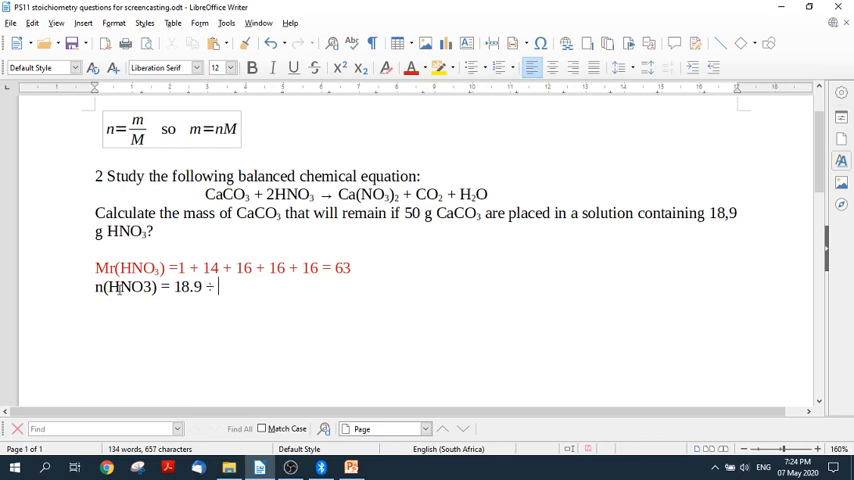
type("63")
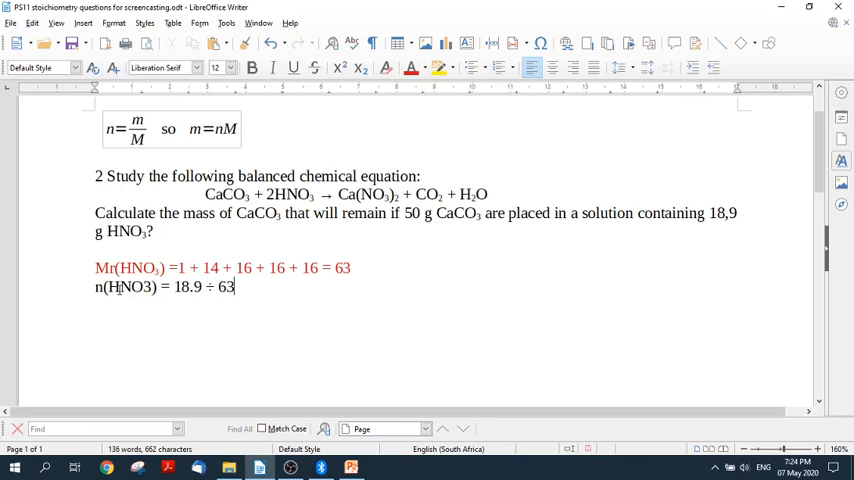
key("Return")
type("= 0")
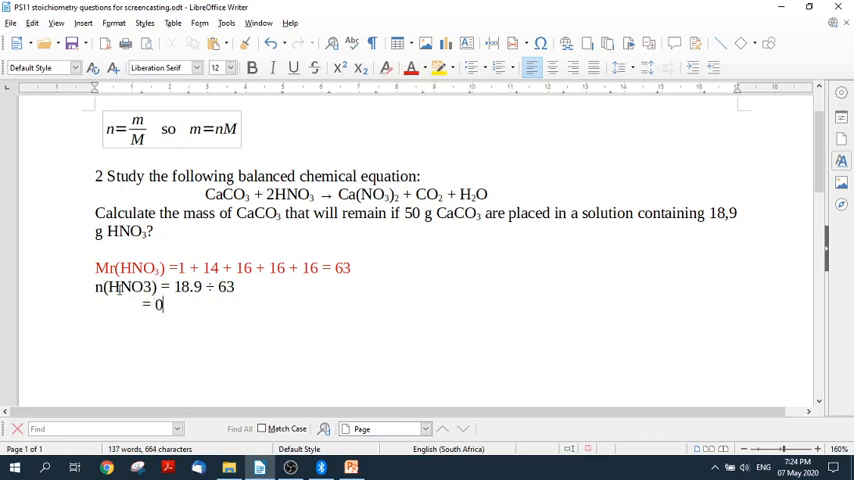
type(".3 mol")
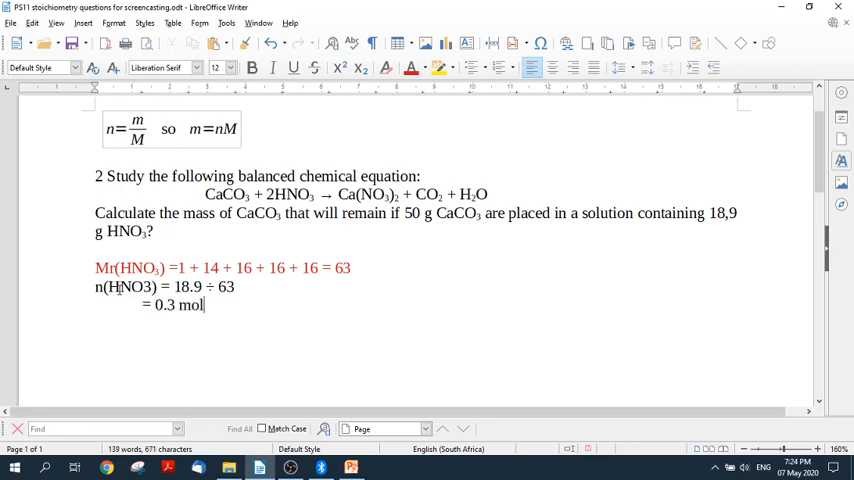
type("e")
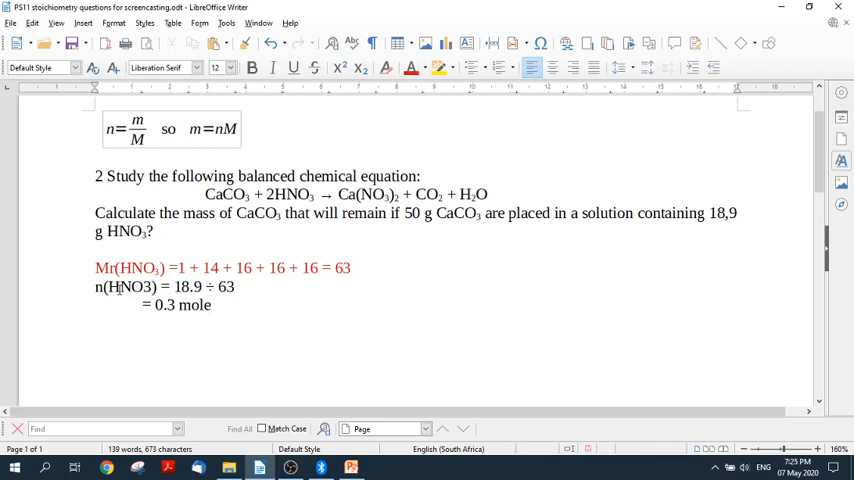
Step: Add the heading line 'Mol ratio CaCO3 : HNO3'
type("MOl")
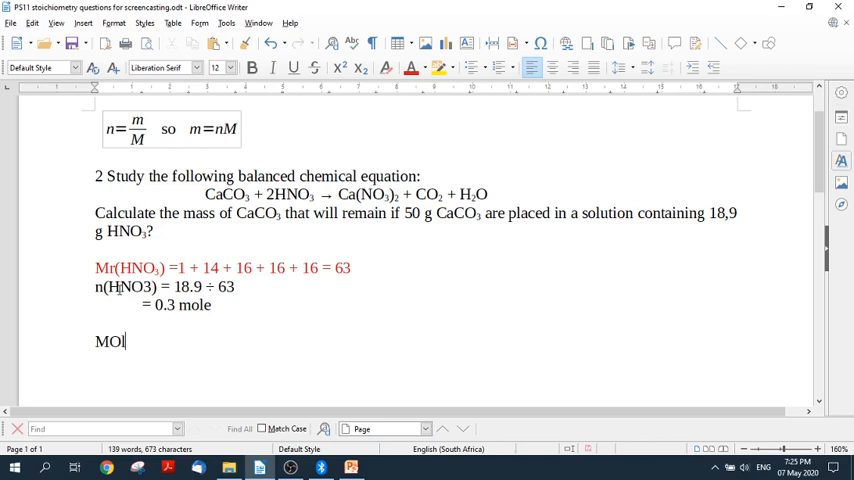
type("l ratio")
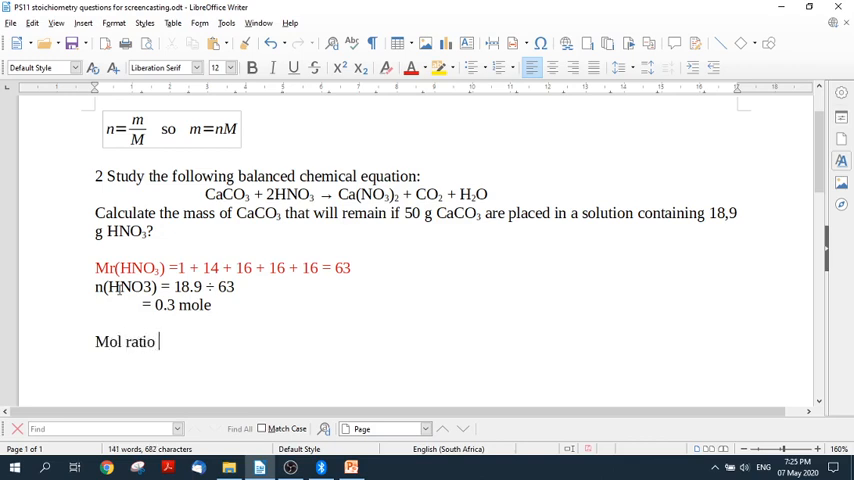
type("Ca")
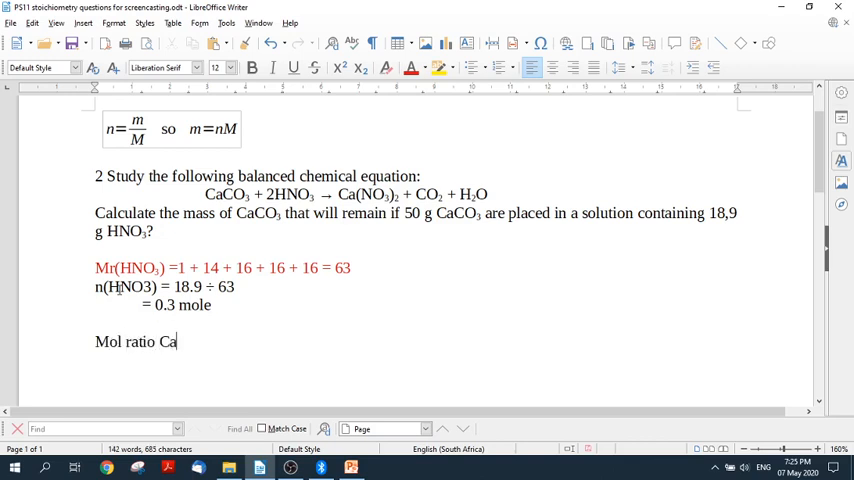
type("CO3")
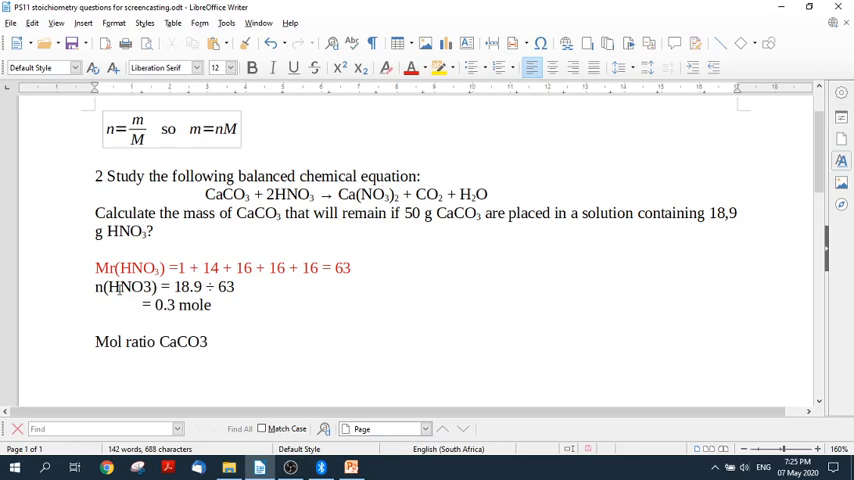
type(": HNO")
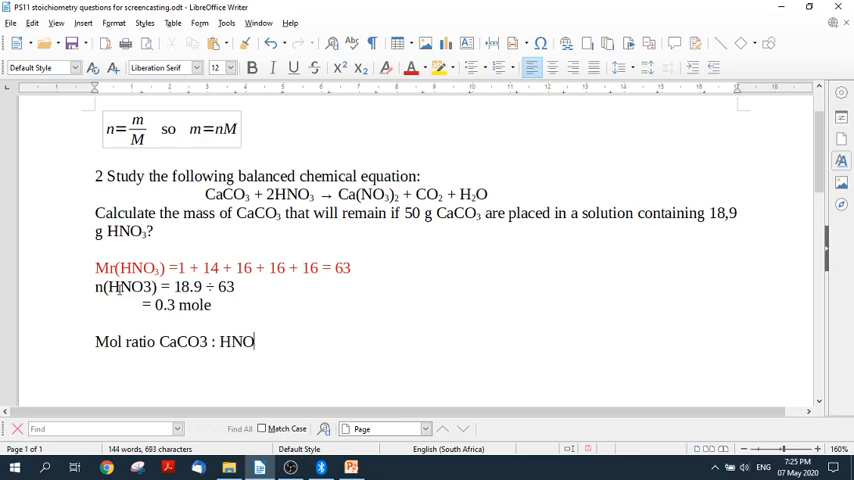
type("3")
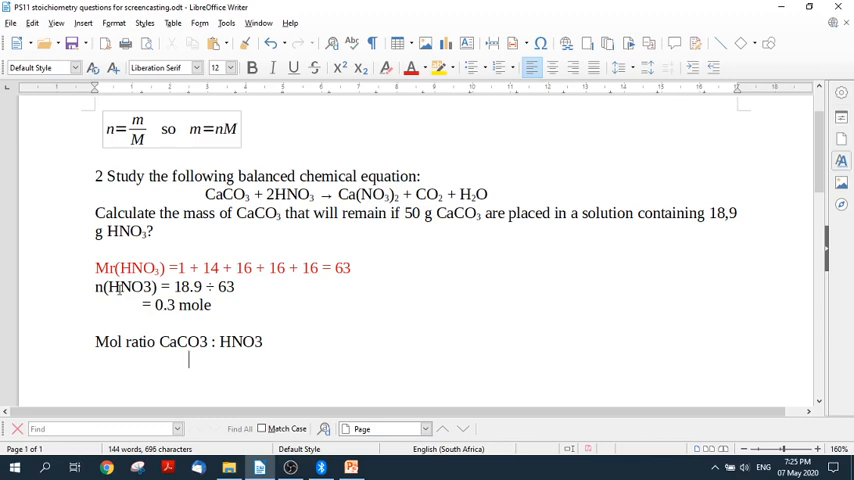
Step: Lay out the ratio rows '1 : 2' and 'x : 0.3' beneath the heading
type("1")
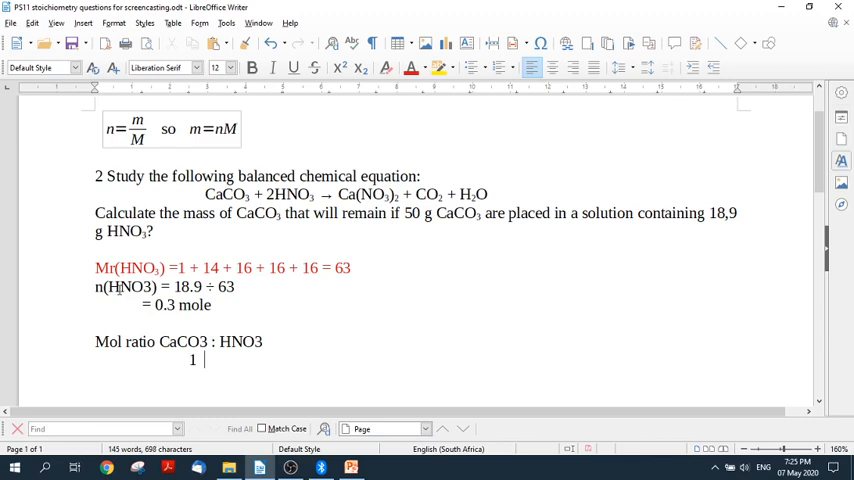
type(":")
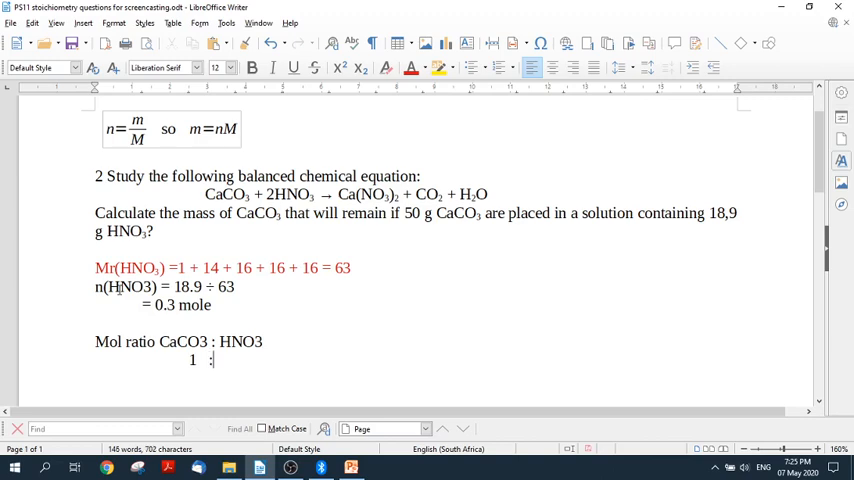
type("2")
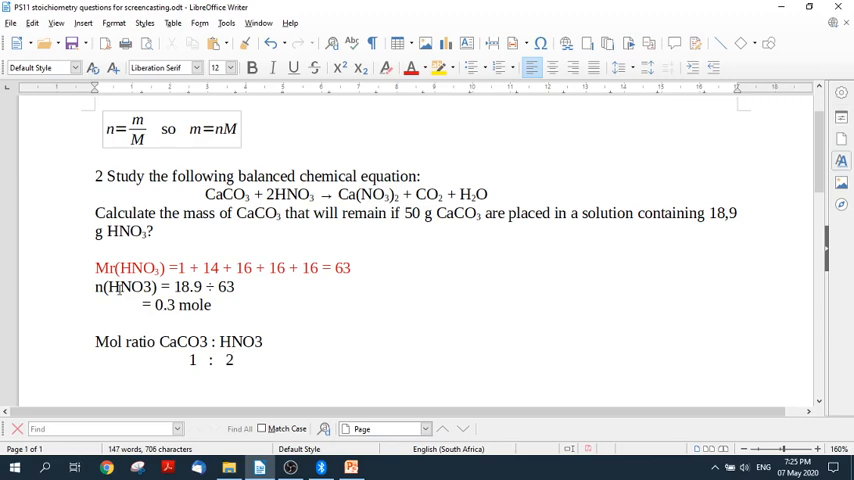
key("Return")
type("x")
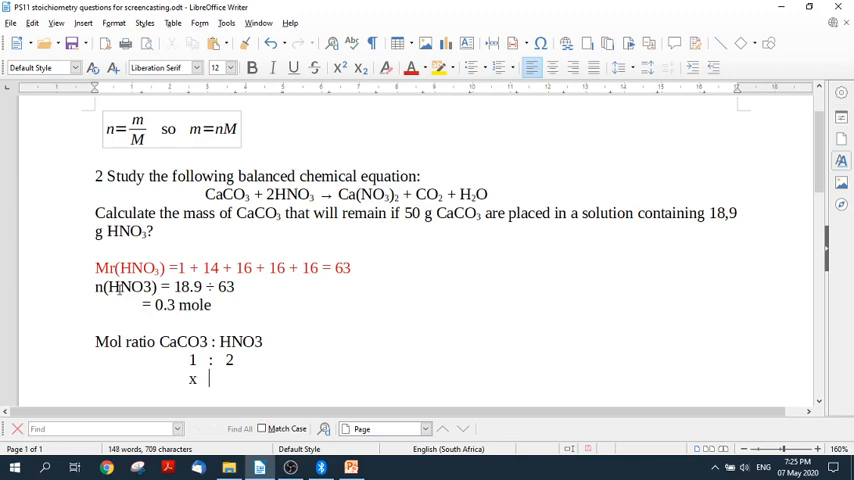
type(":")
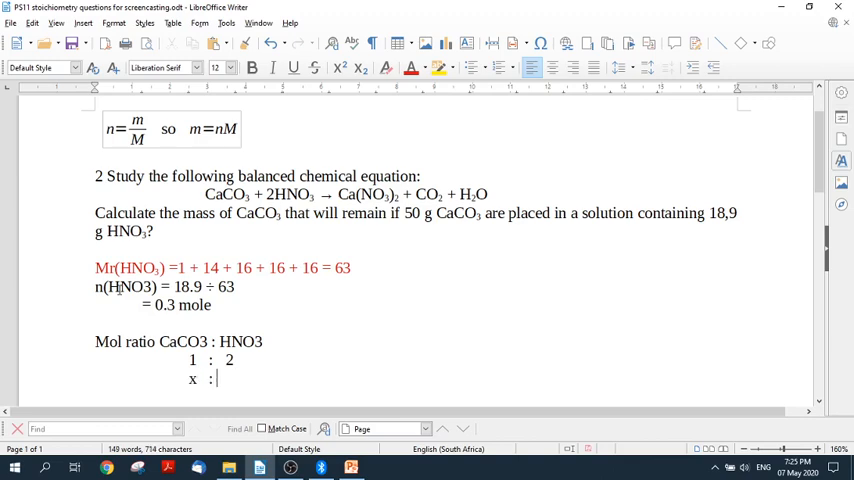
type("0.3")
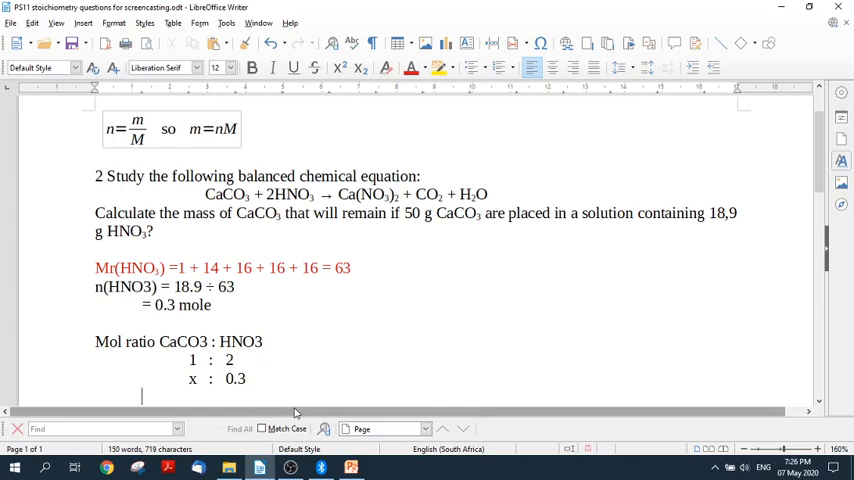
Step: Write the cross-multiplication '1 x 0.3 = 2x' and 'x = 0.3 ÷ 2'
type("1 x 0.3")
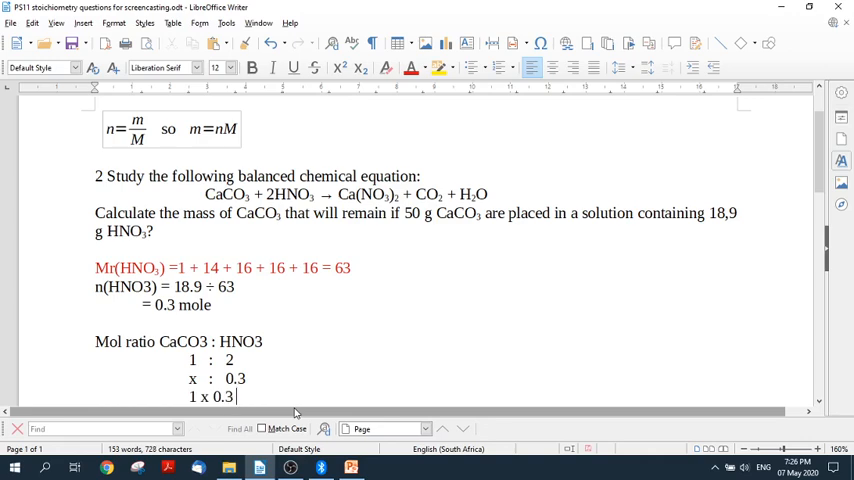
type("=")
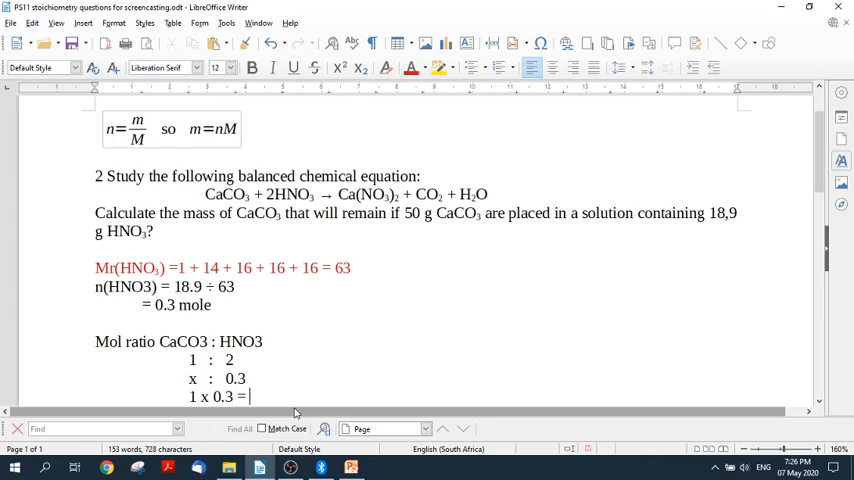
type("2")
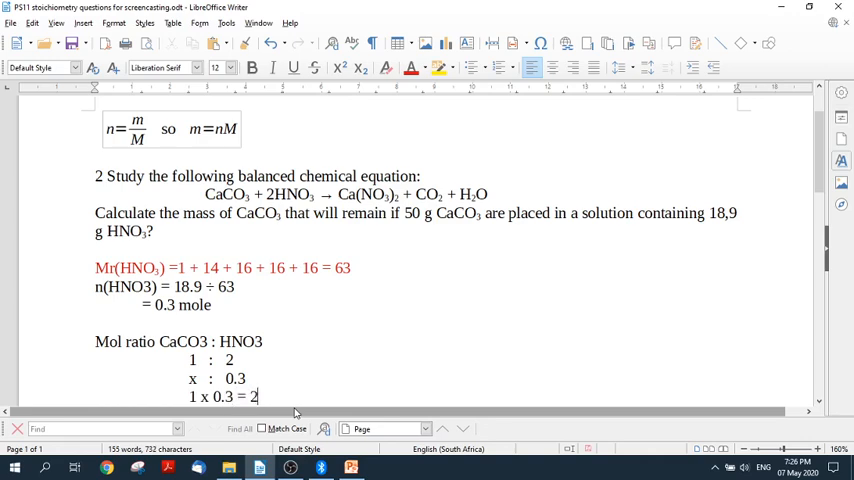
type("x")
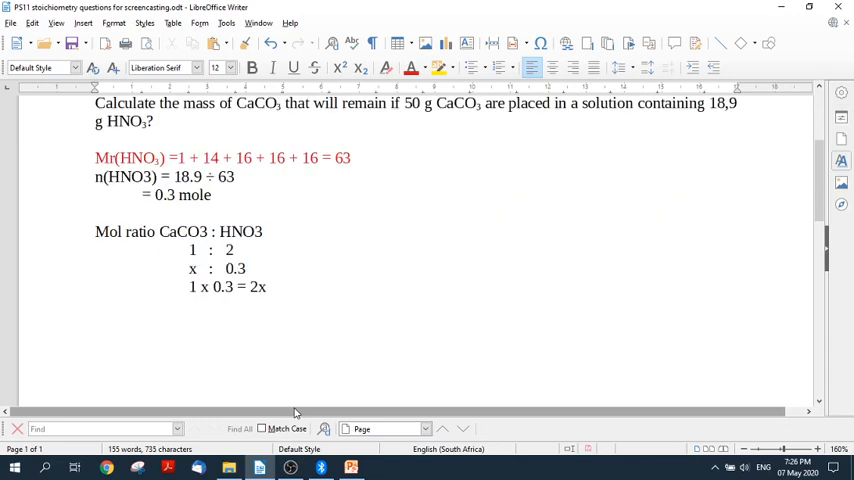
type("x")
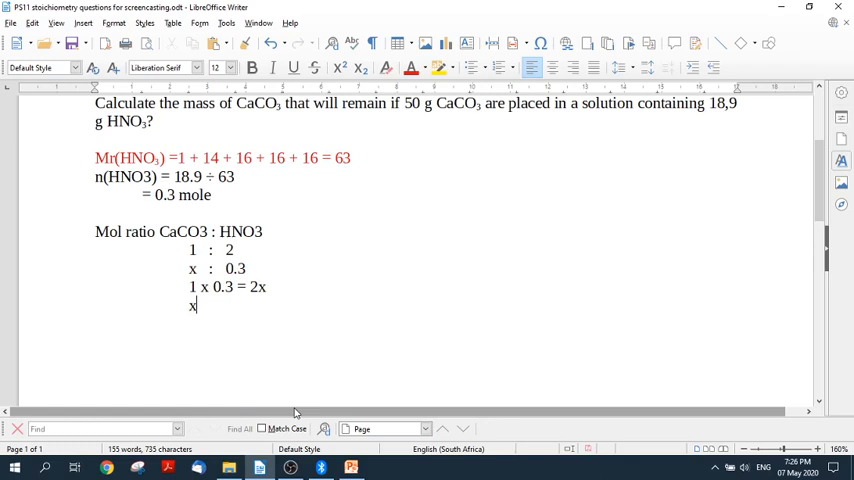
type("=")
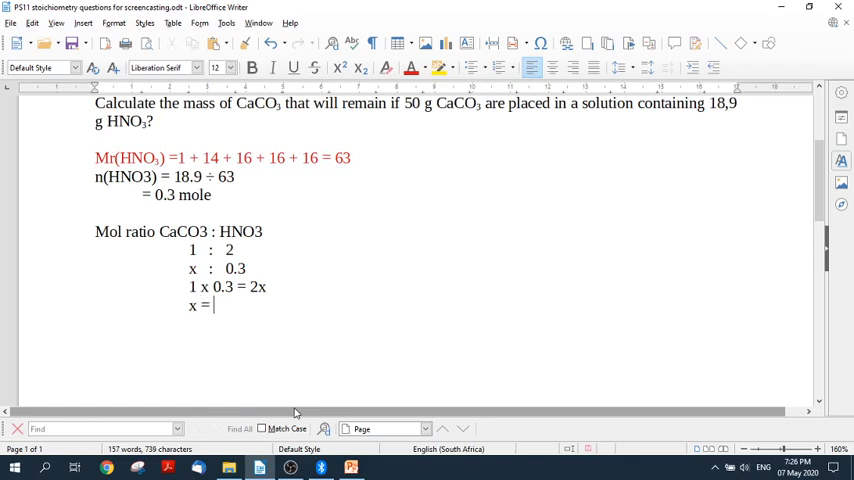
type("0.3")
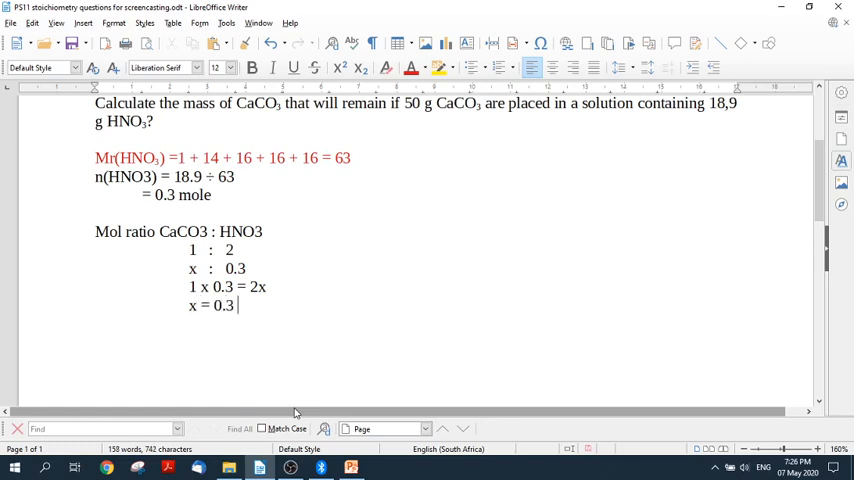
type("÷")
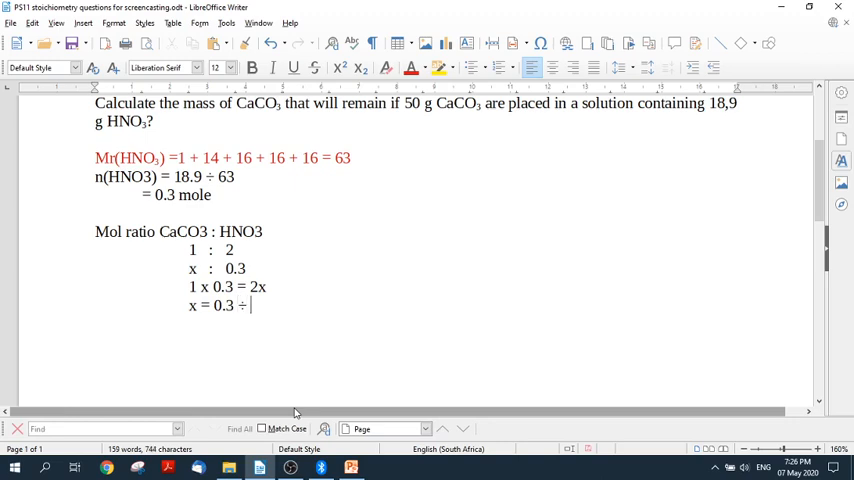
type("2")
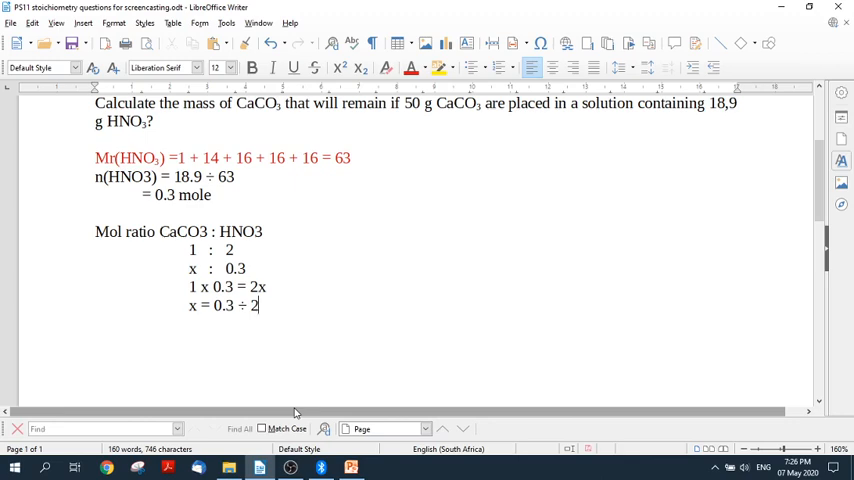
key("Return")
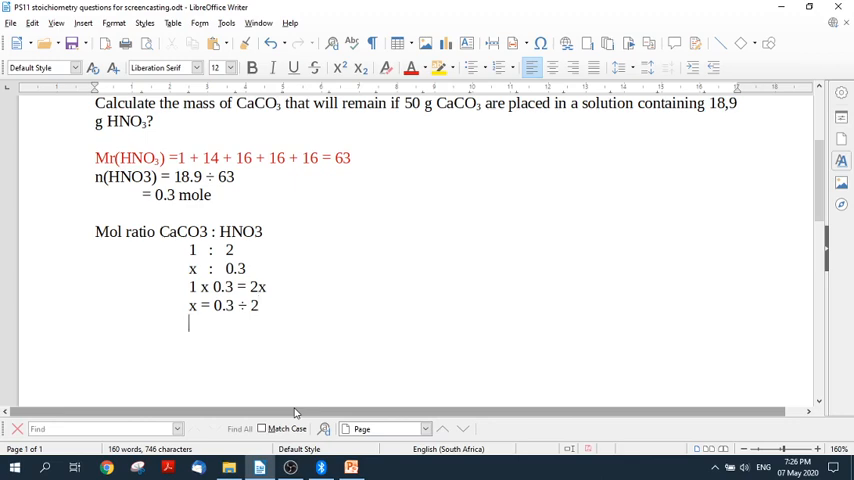
Step: State the result as x = 0,15 moles of CaCO3
type("x =")
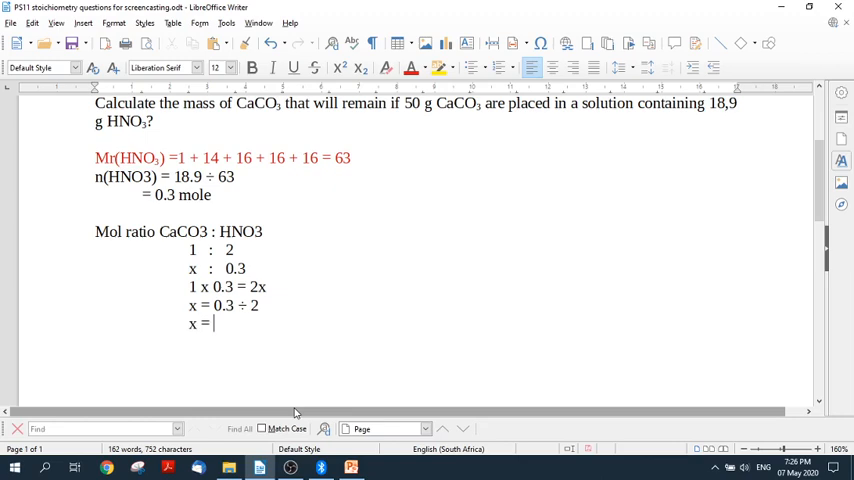
type("0,15")
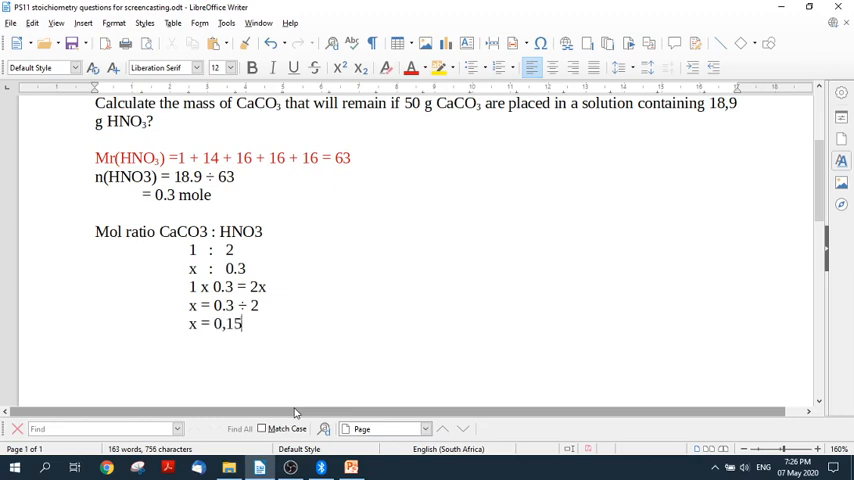
type("moles of CaCO")
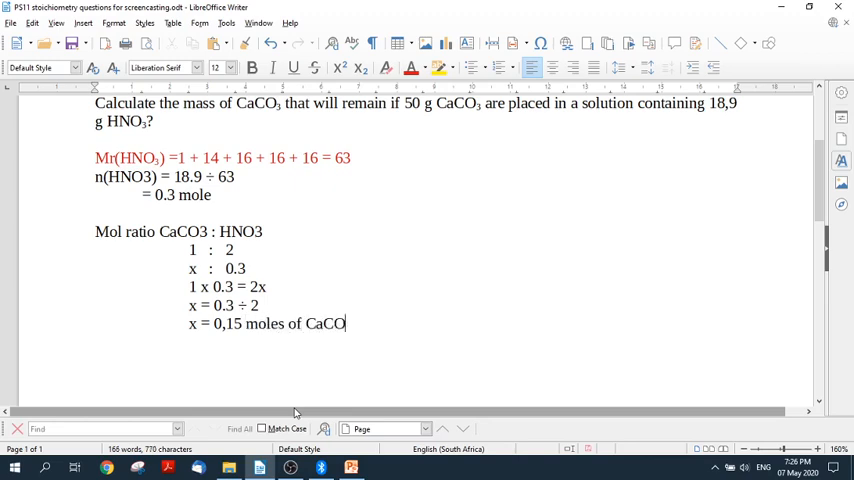
type("3")
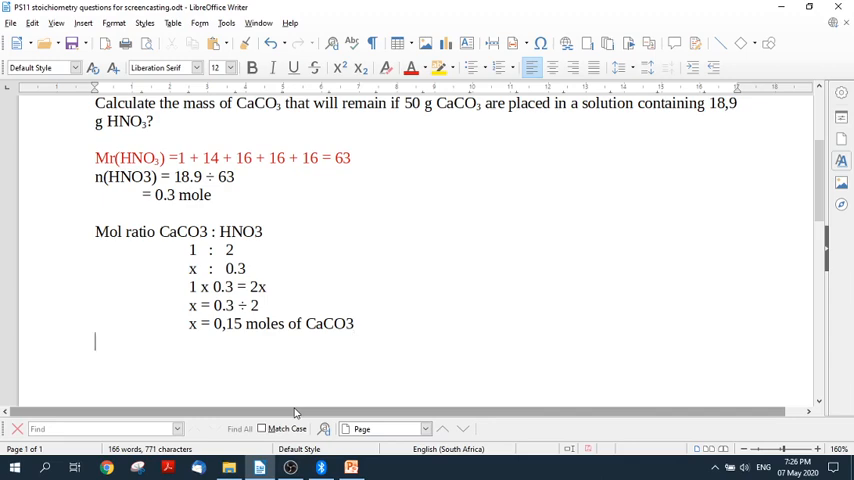
Step: Begin the molar mass line 'Mr (CaCO3) ='
type("M")
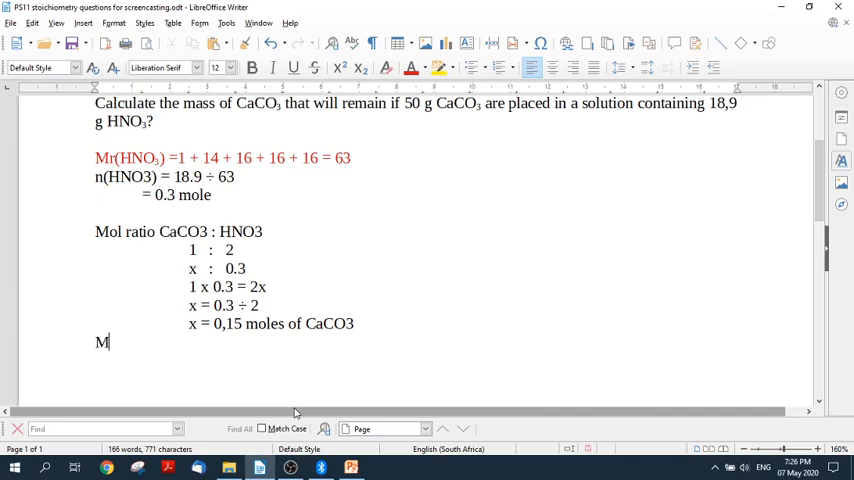
type("r")
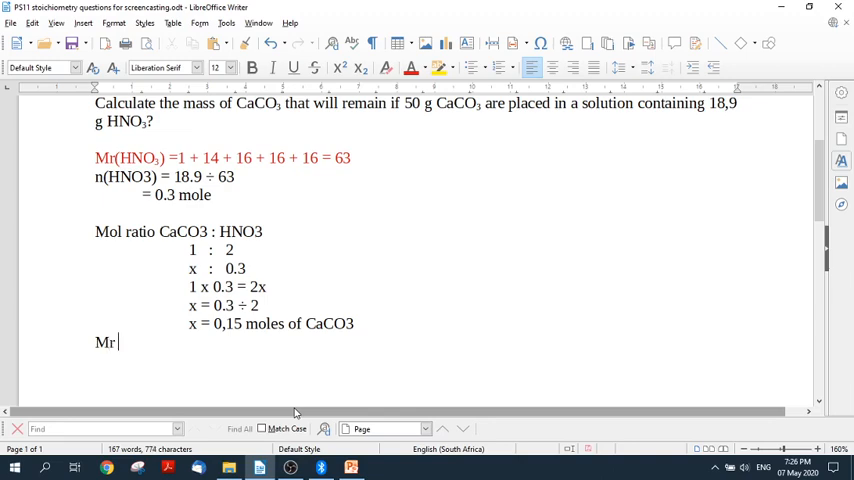
type("(")
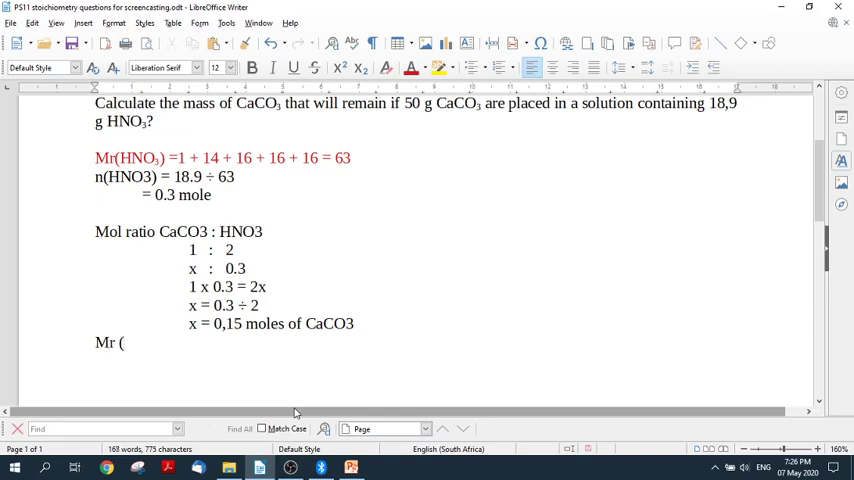
type("CaC")
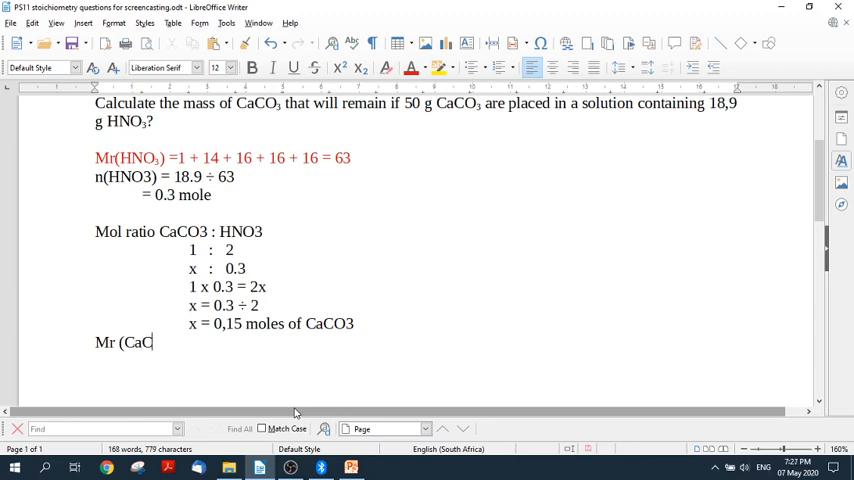
type("O3)")
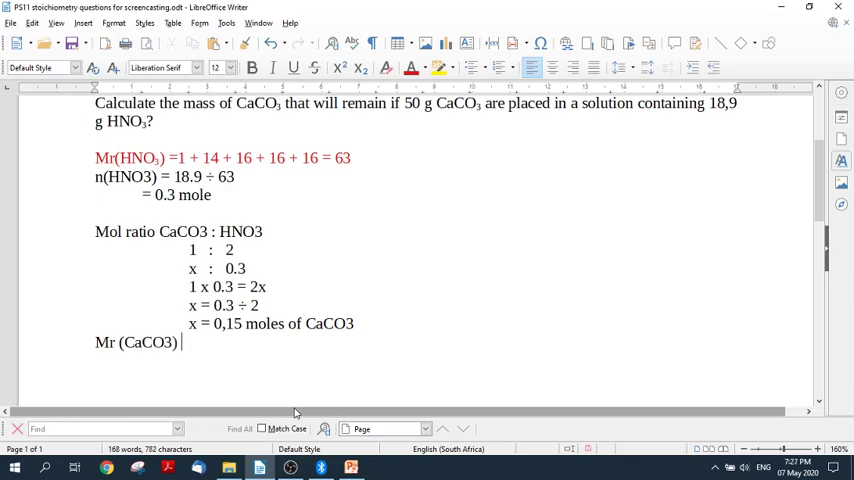
type("=")
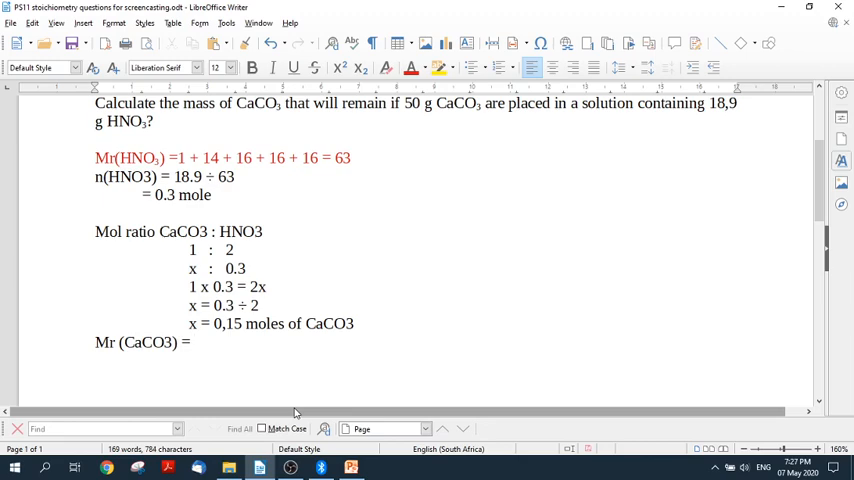
Step: Complete it with 40+12+16*3 = 100
type("40")
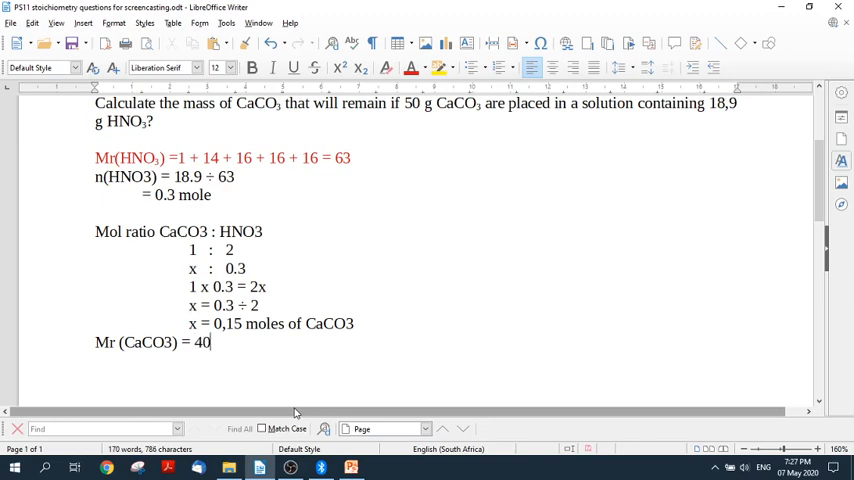
type("+1")
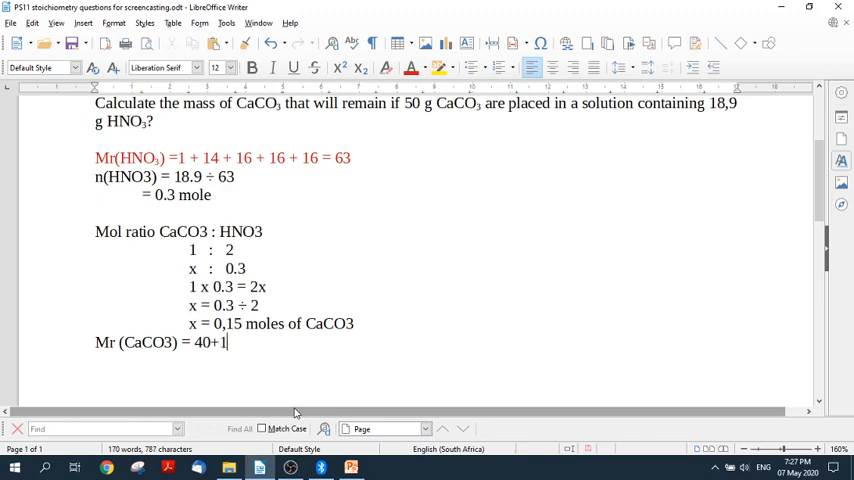
type("2+")
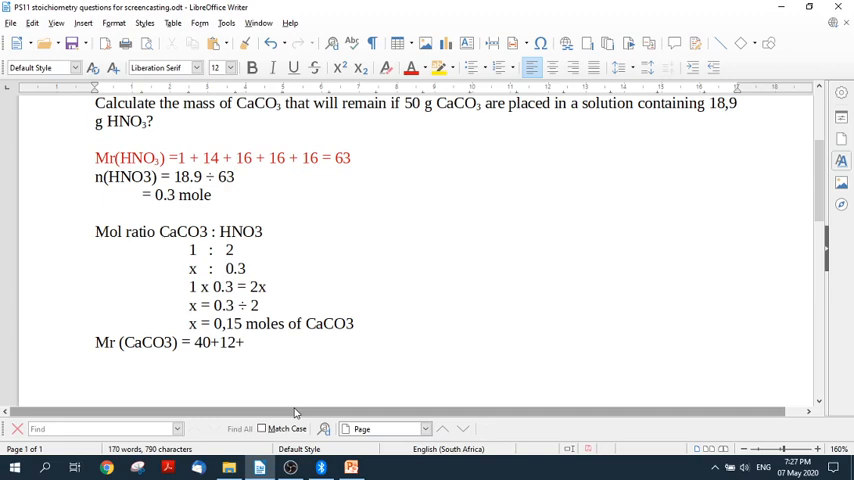
type("16")
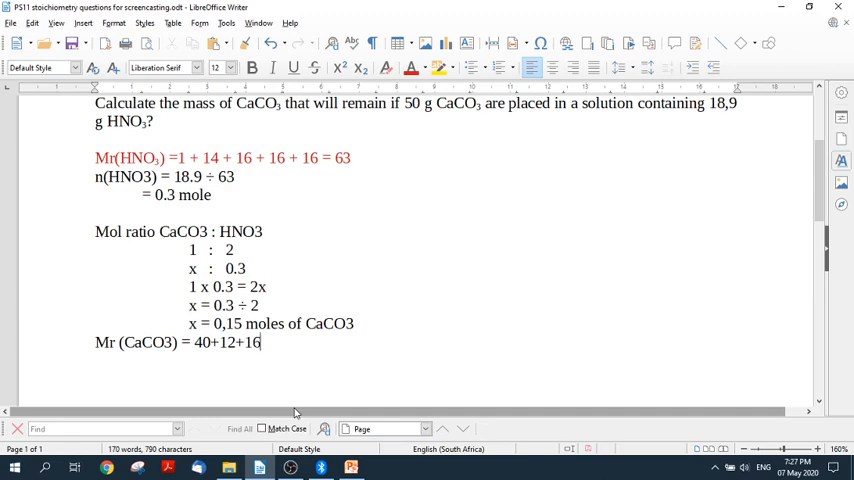
type("*3")
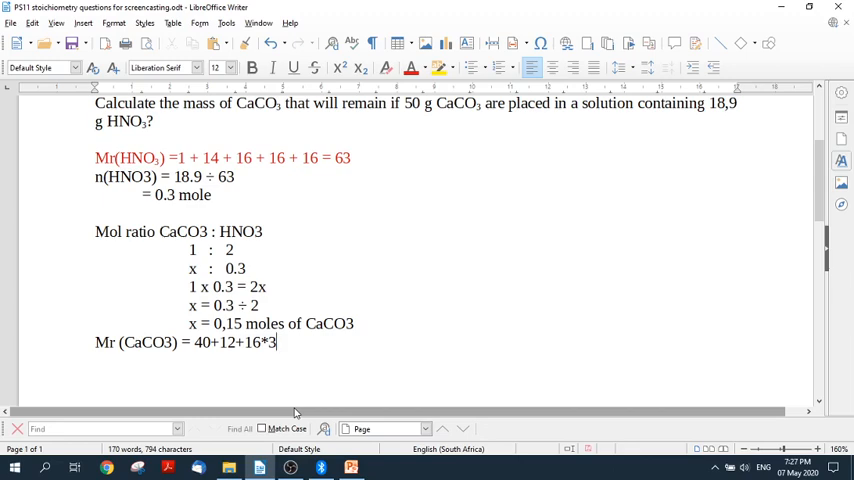
type("=")
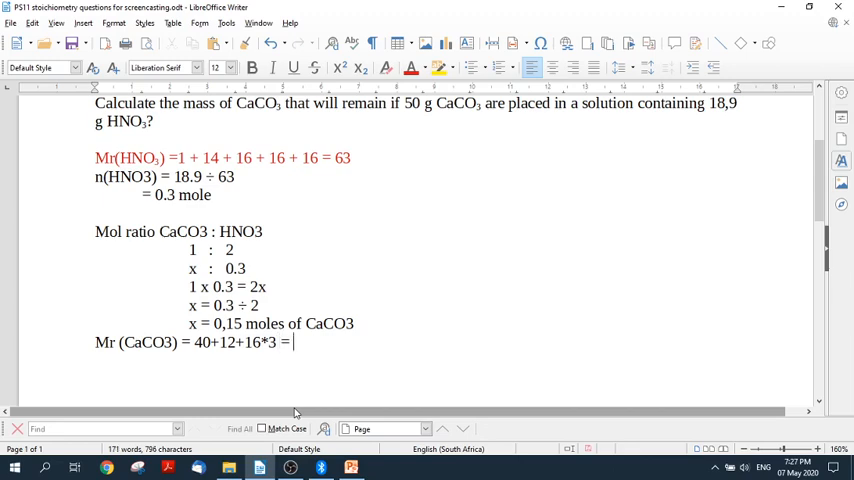
type("100")
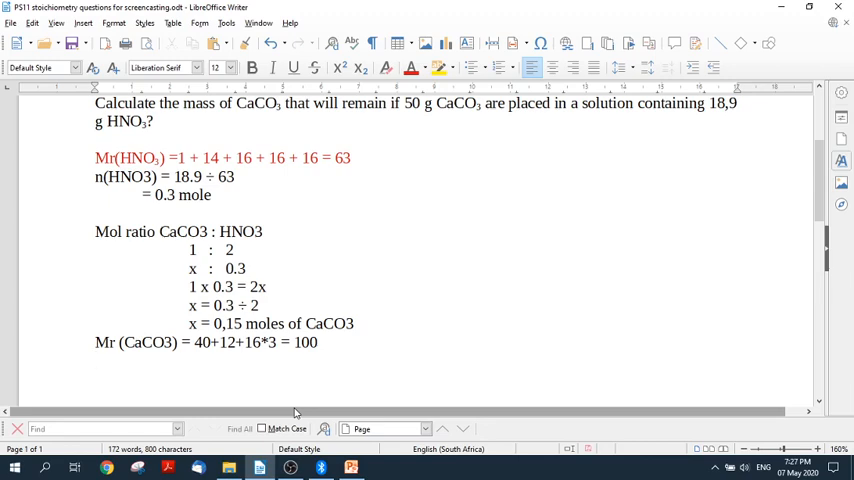
Step: Write 'm = nM so m(CaCO3)' to set up the reacting mass
scroll("up", 3)
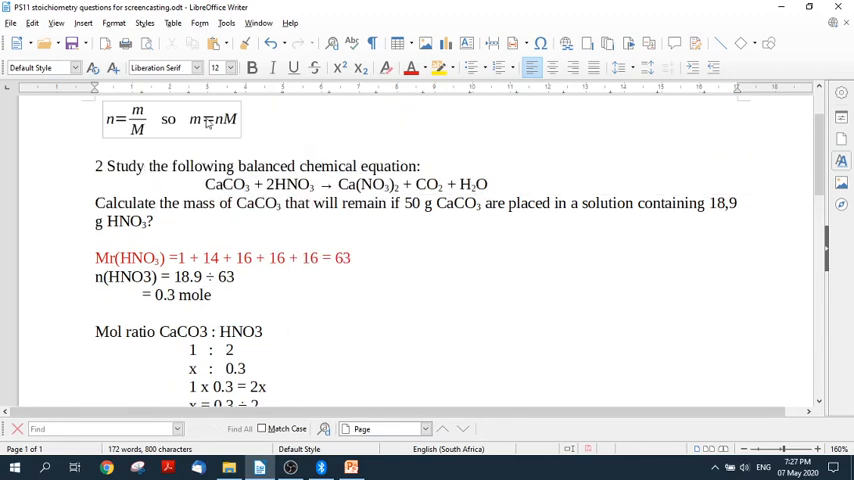
scroll("down", 3)
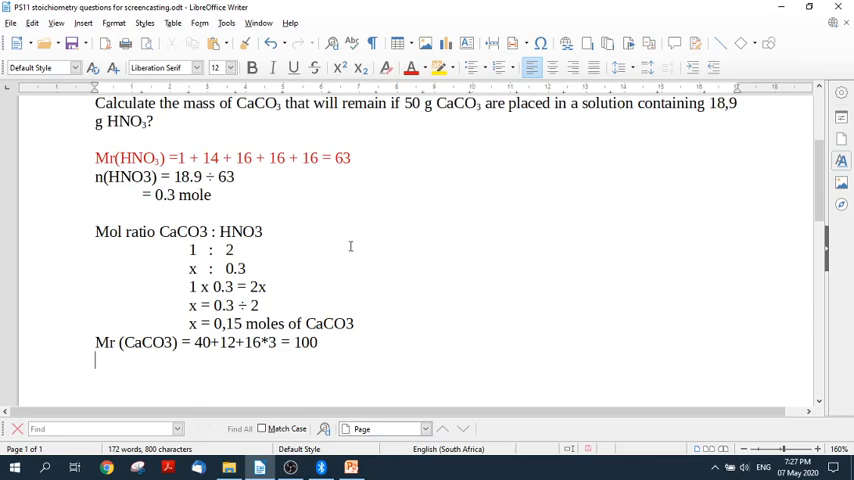
type("m = nM")
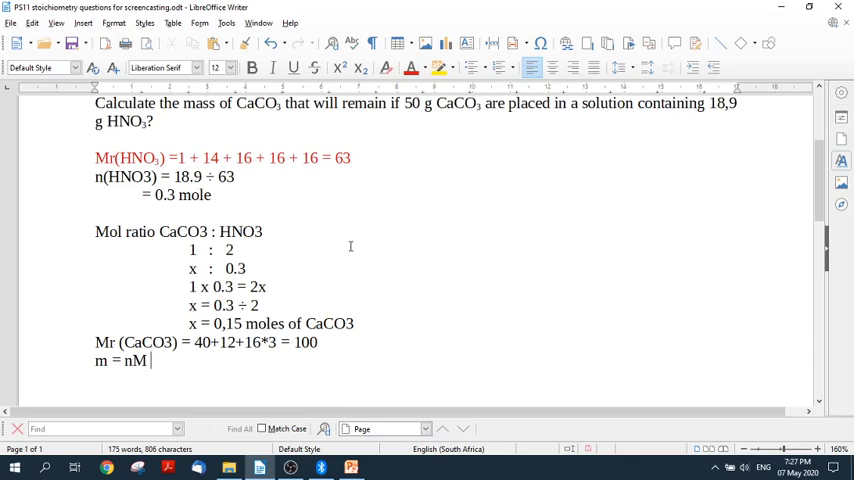
type("so")
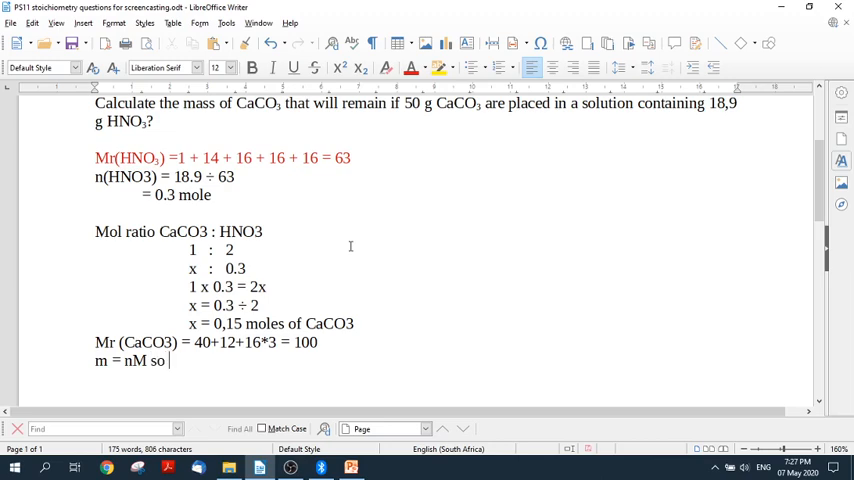
type("m(")
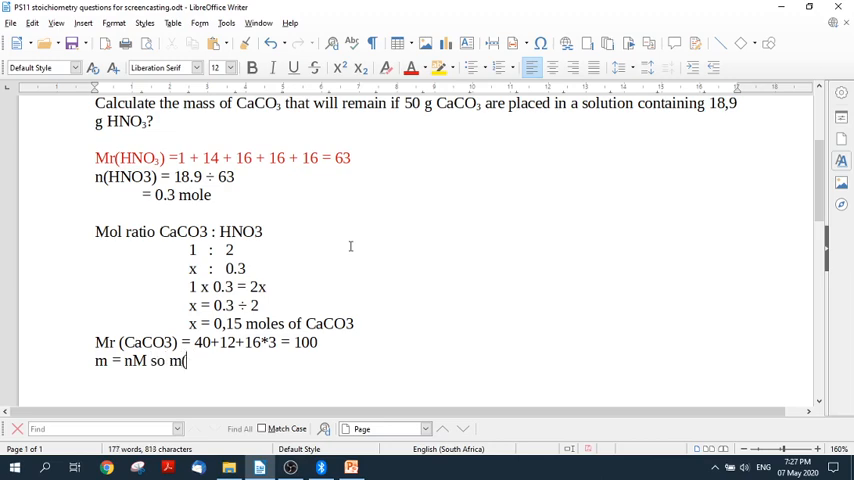
type("CaCo")
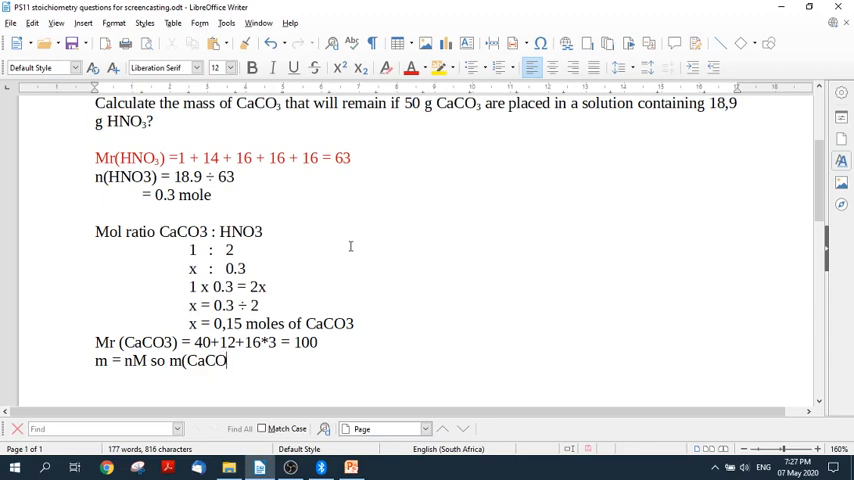
type("3)")
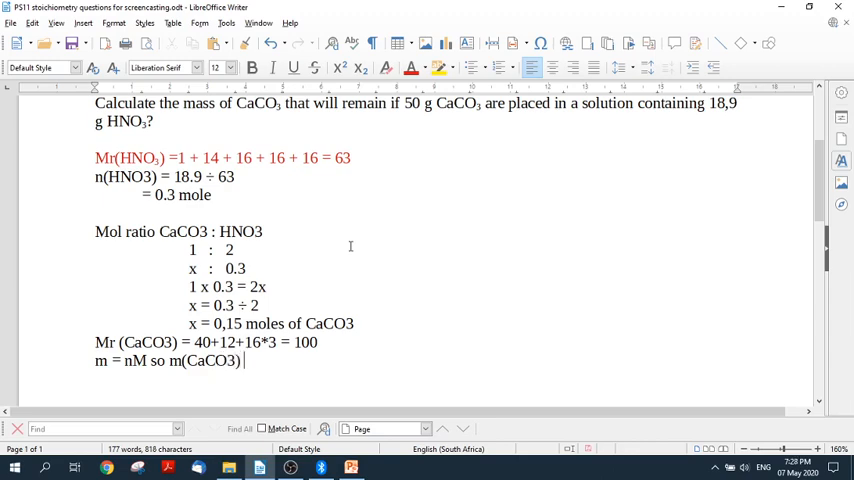
Step: Finish with = 0.15 x 100 = 15g and begin 'mass' on a new line
type("0.15")
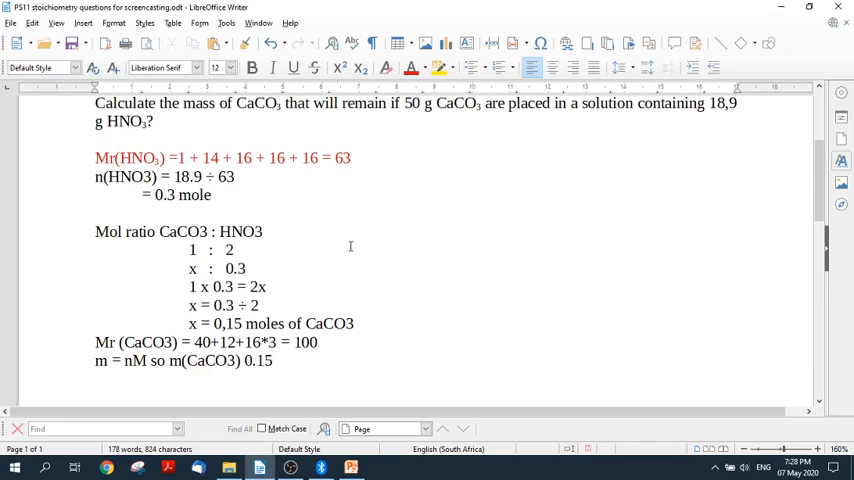
type("= 0.15")
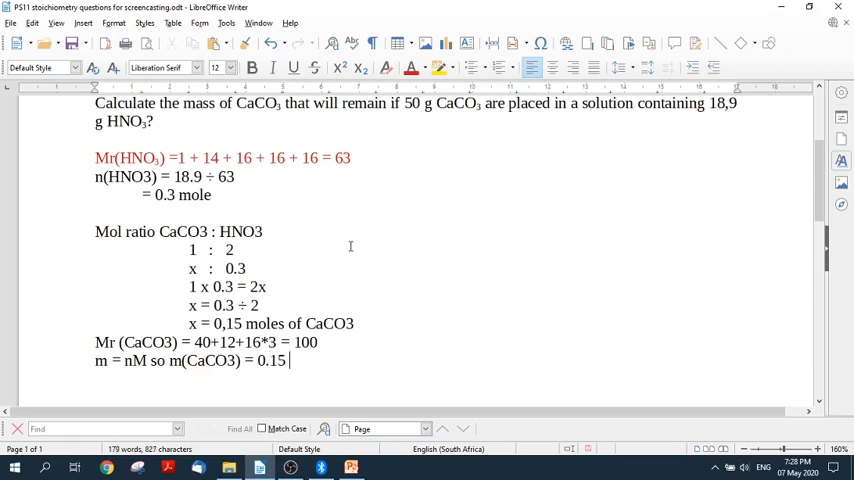
type("x  100")
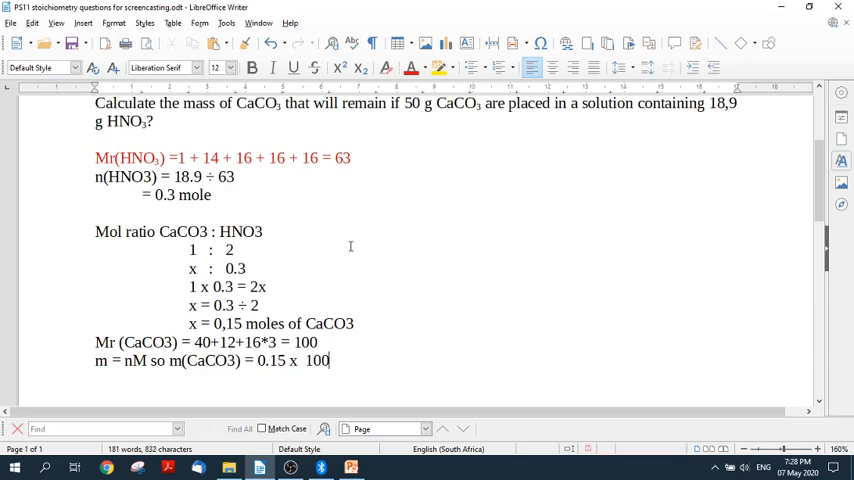
type("=")
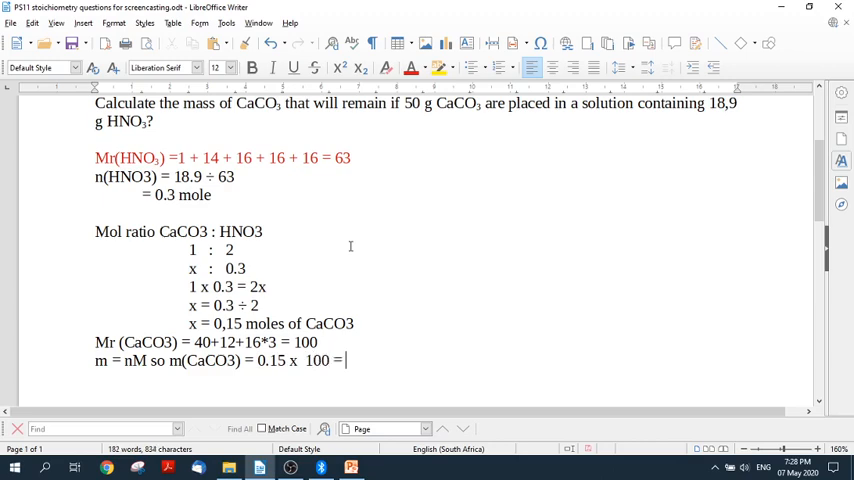
type("15g")
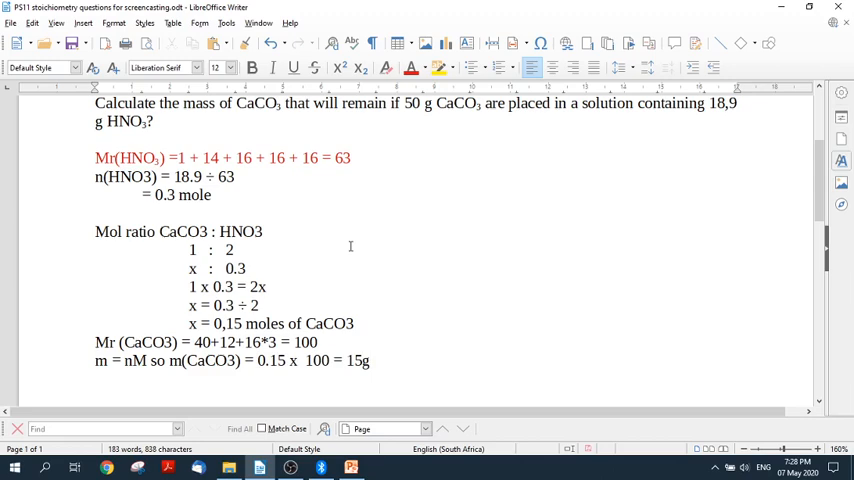
type("mass")
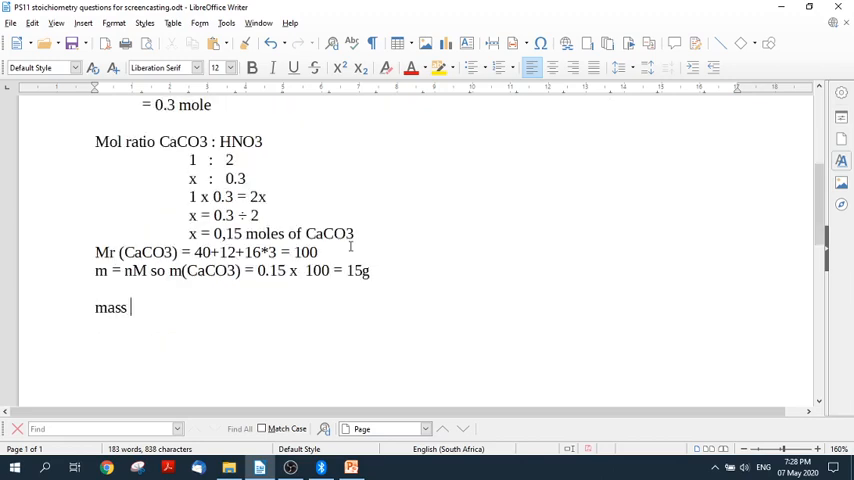
Step: Complete the final line as 'mass remaining 50g – 15g = 35g'
type("remaining")
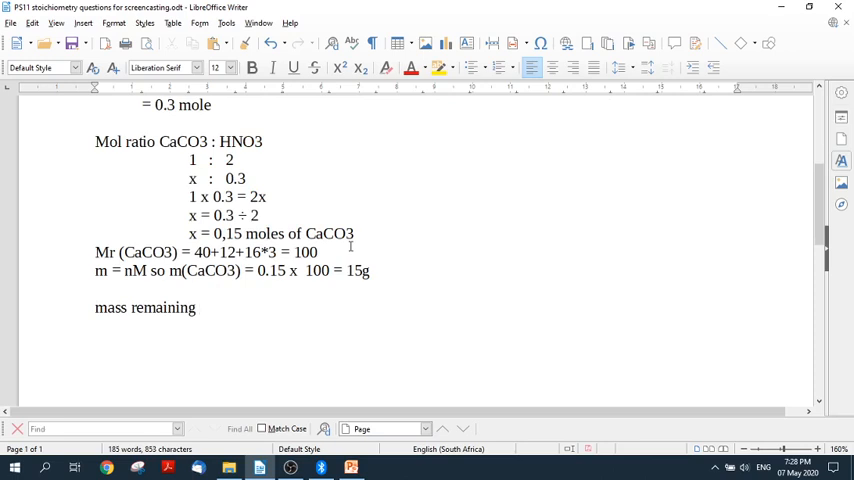
type("50g -")
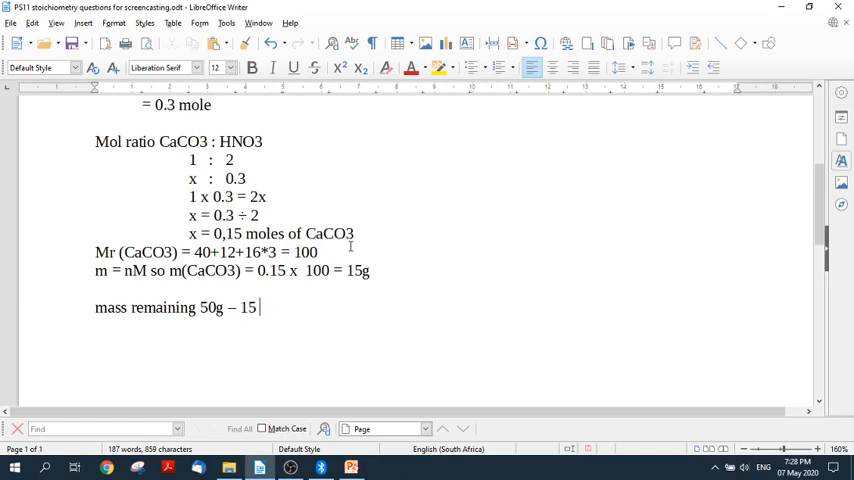
type("g =")
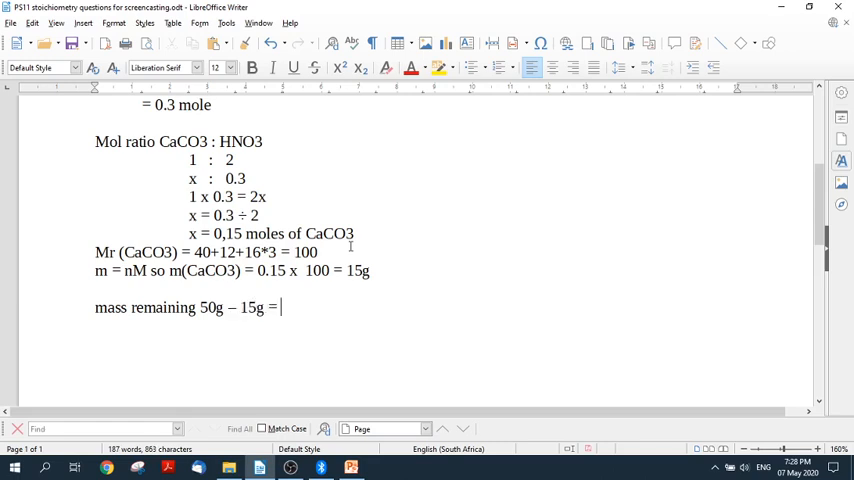
type("35g")
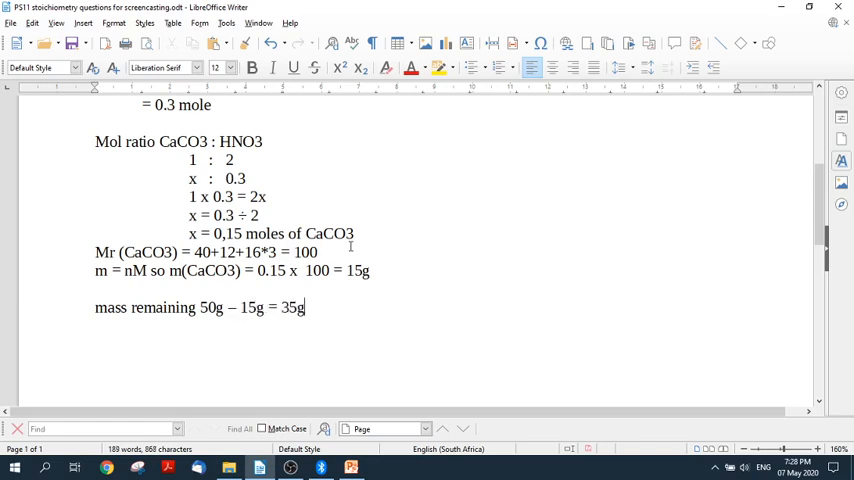
scroll("up", 3)
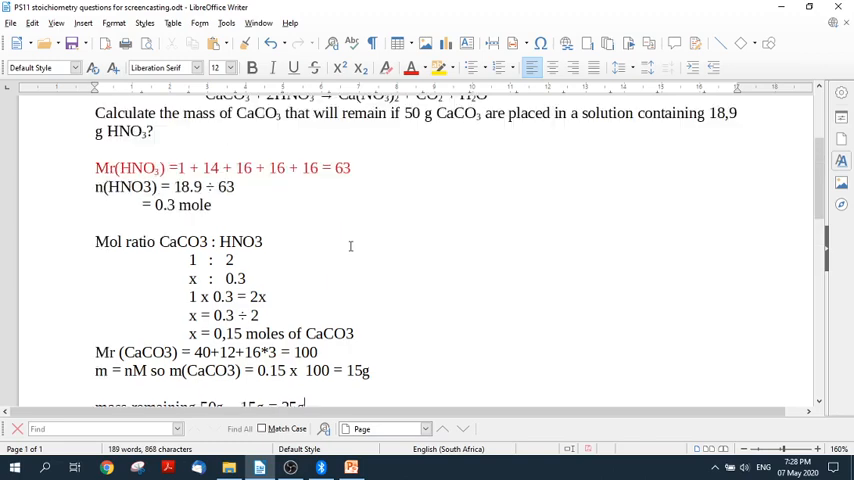
scroll("up", 3)
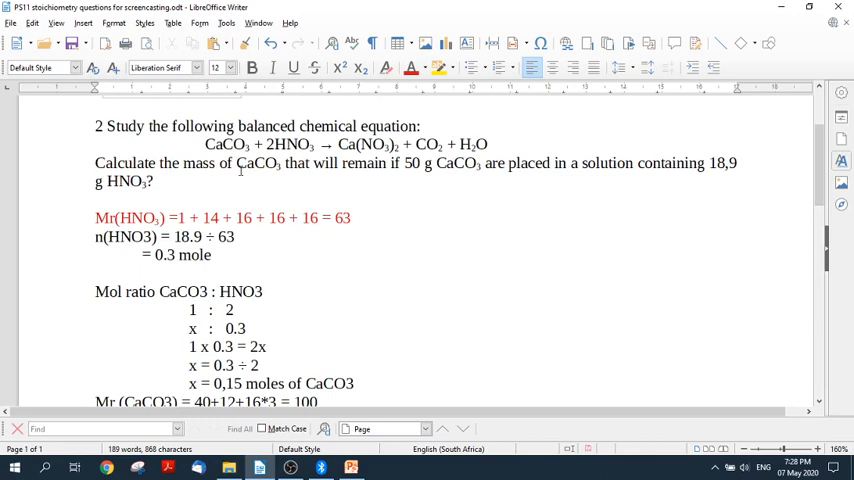
scroll("down", 3)
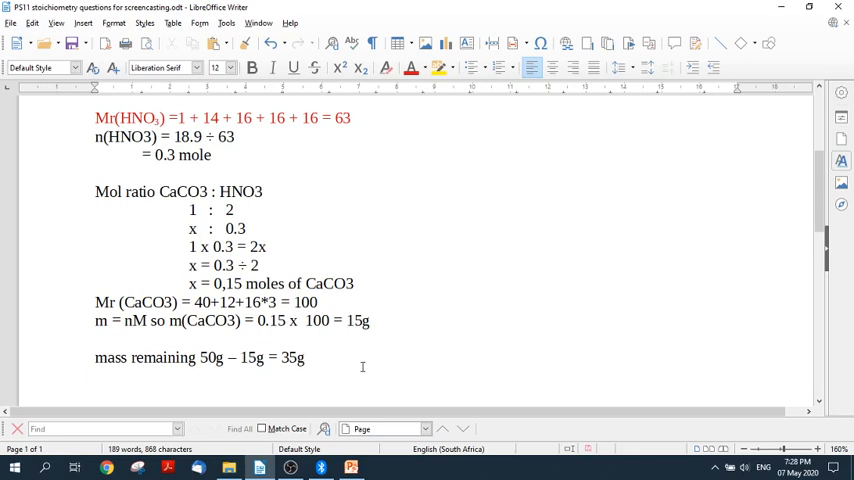
mouse_move(444, 306)
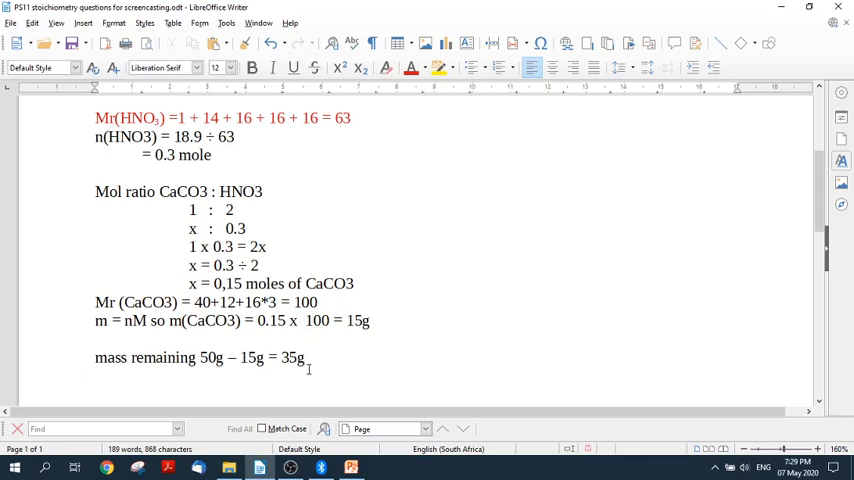
Step: Append 'of CaCO3' after 35g to name the remaining substance
type("of CaCO")
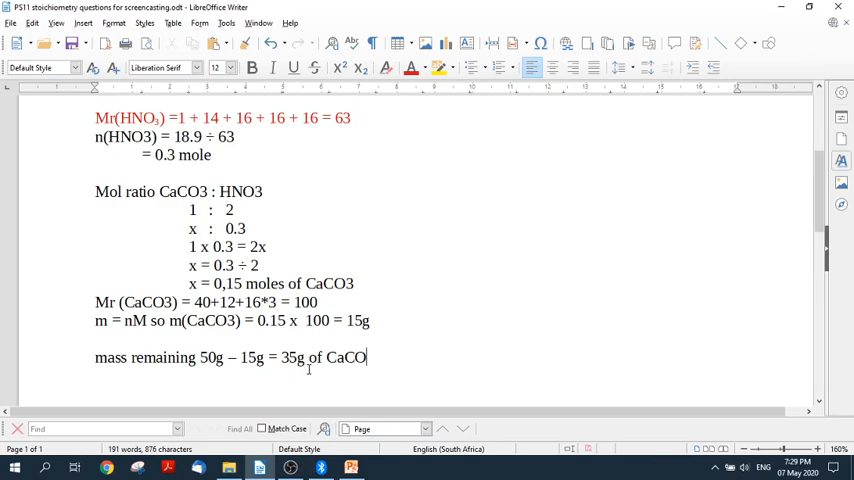
type("3")
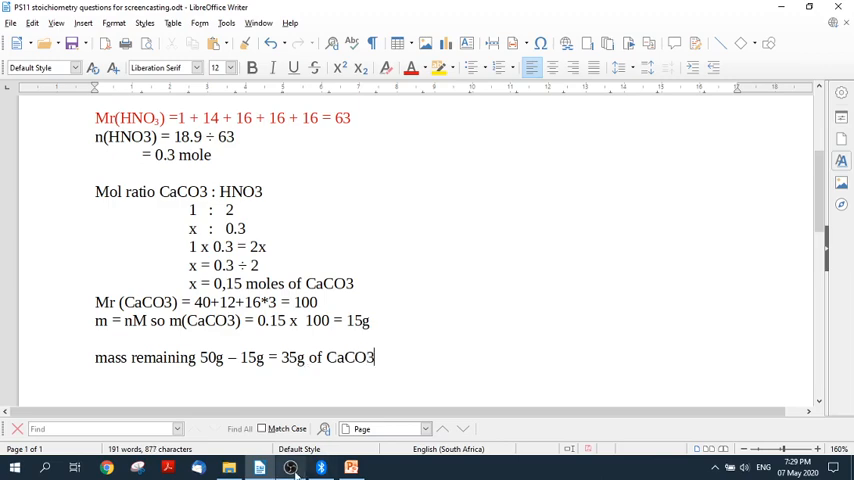